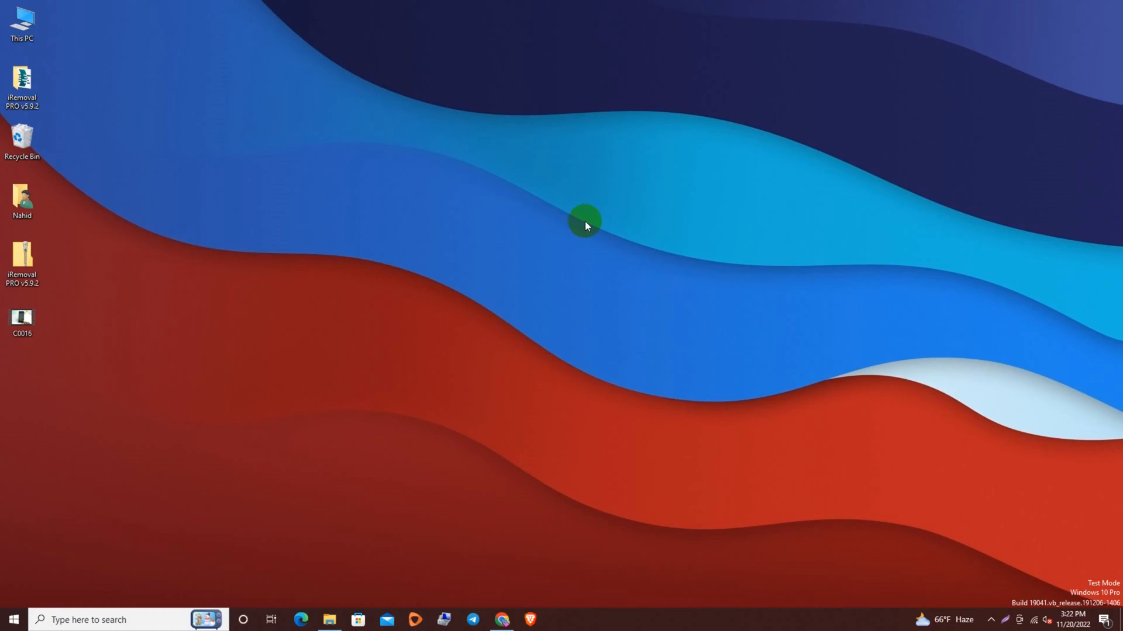
mouse_move(349, 198)
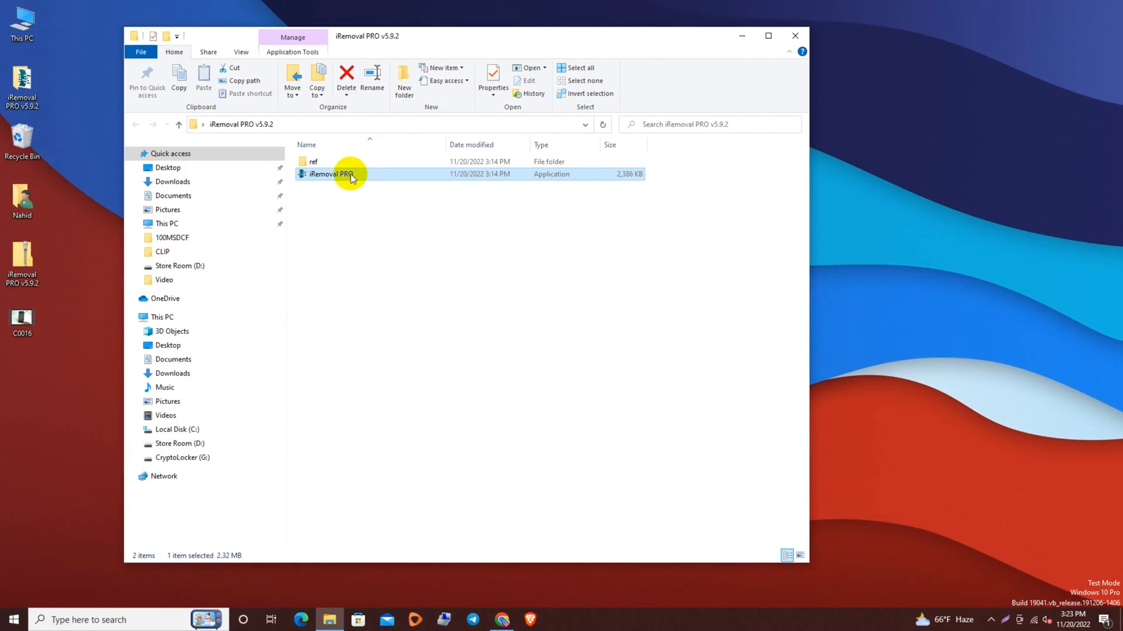
mouse_move(794, 36)
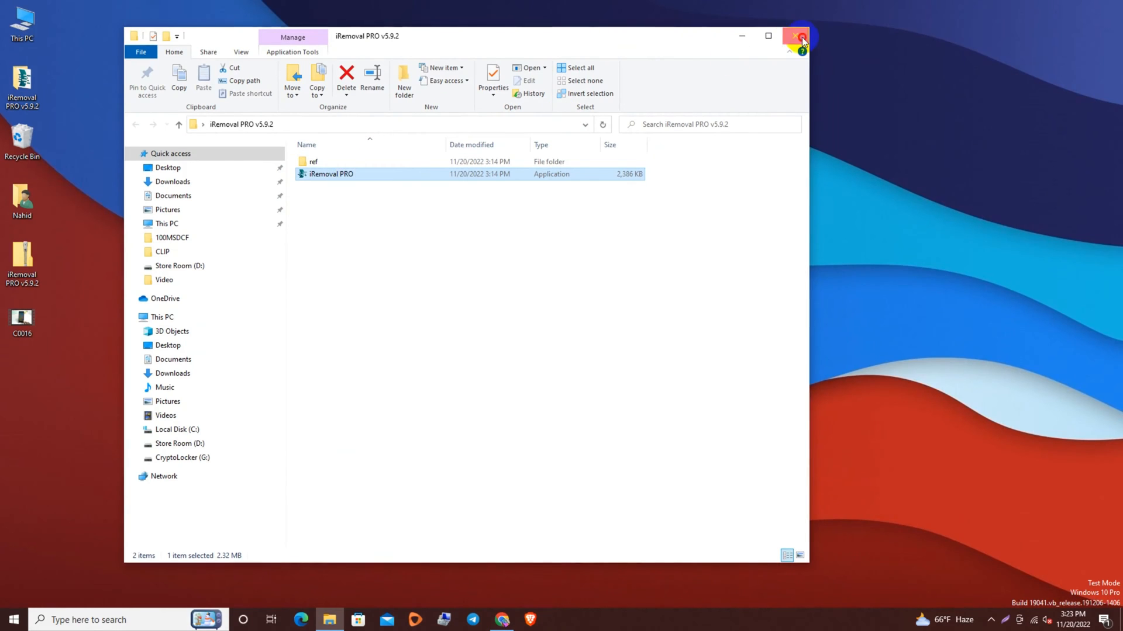
Launch the iRemoval PRO application from the iRemoval PRO v5.9.2 folder.
double_click(330, 174)
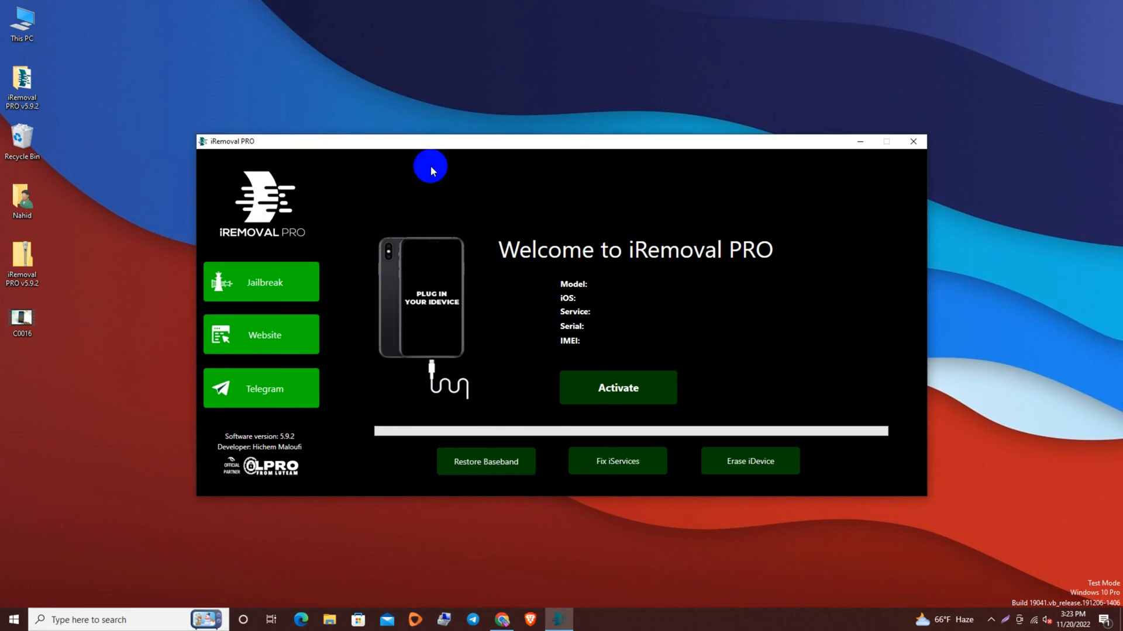
mouse_move(462, 152)
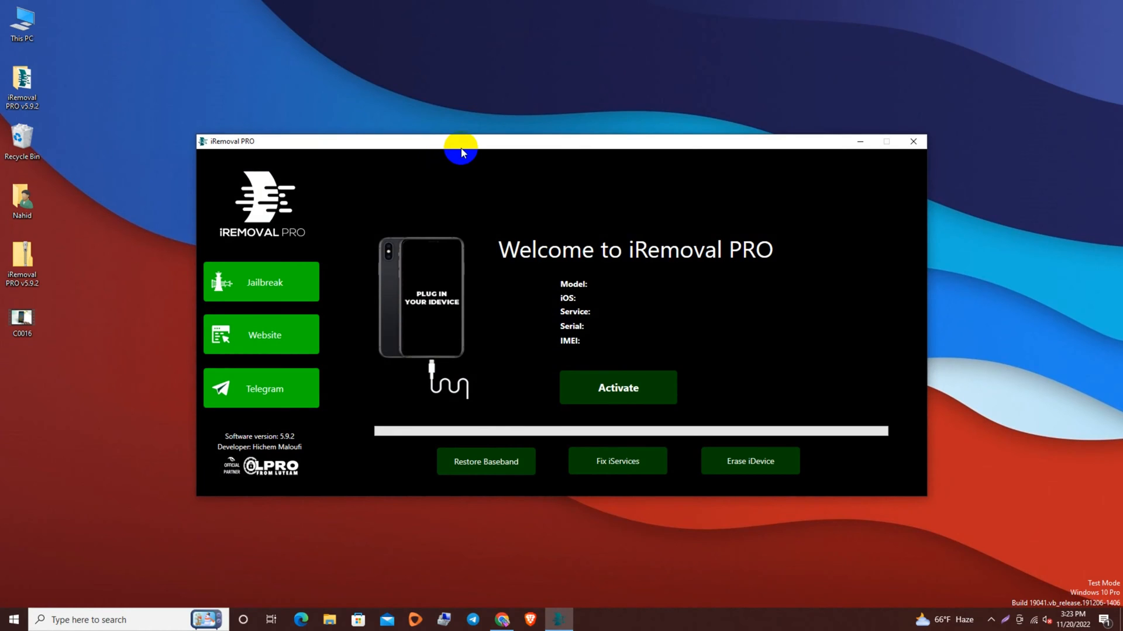
Let the connected iPhone10,2 on iOS 16.1.1 load and dismiss the ERROR dialog with OK.
click(618, 387)
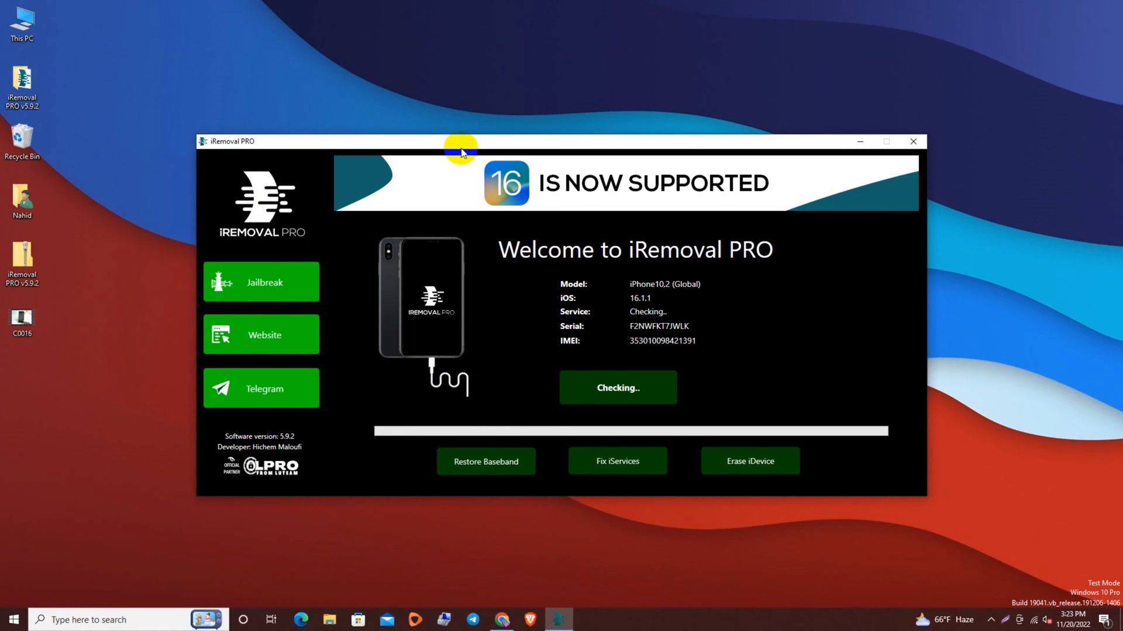
mouse_move(651, 333)
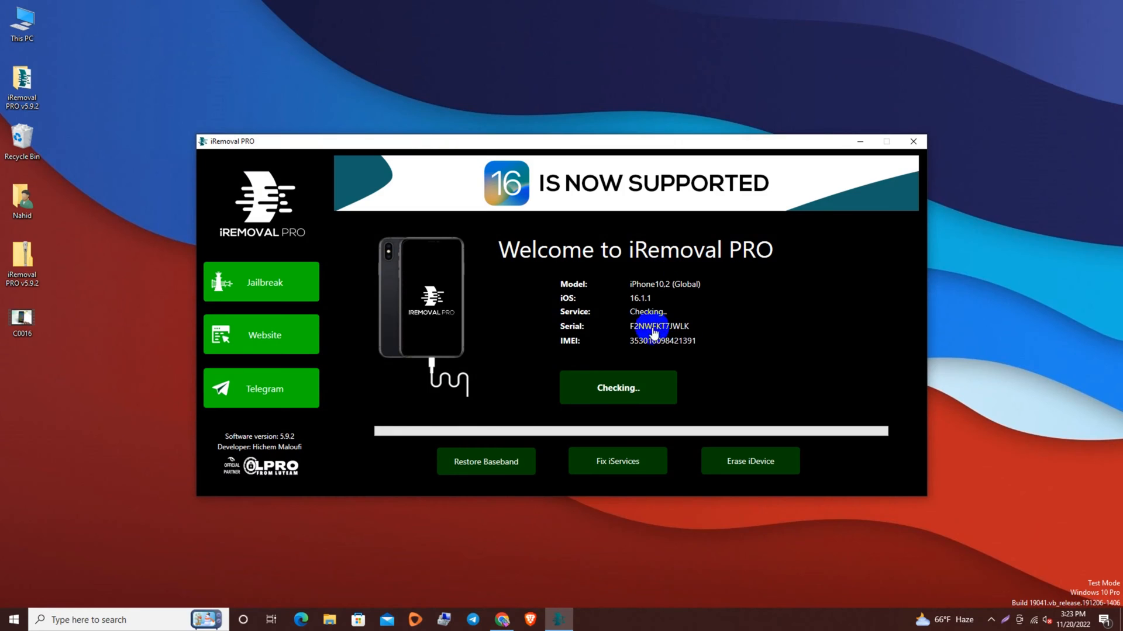
mouse_move(642, 314)
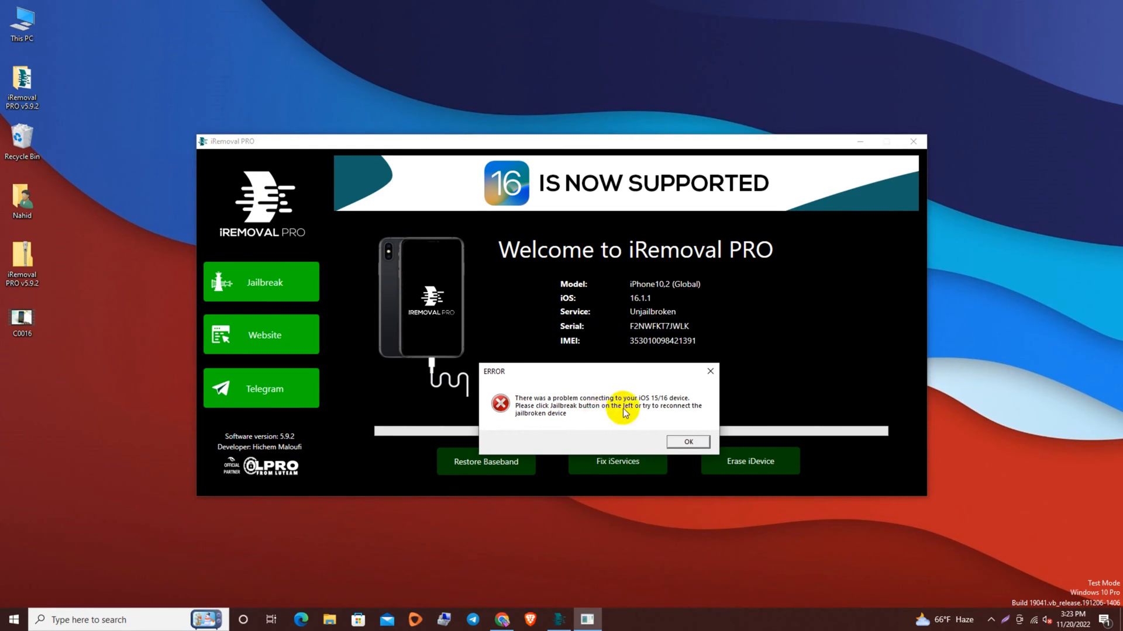
click(687, 441)
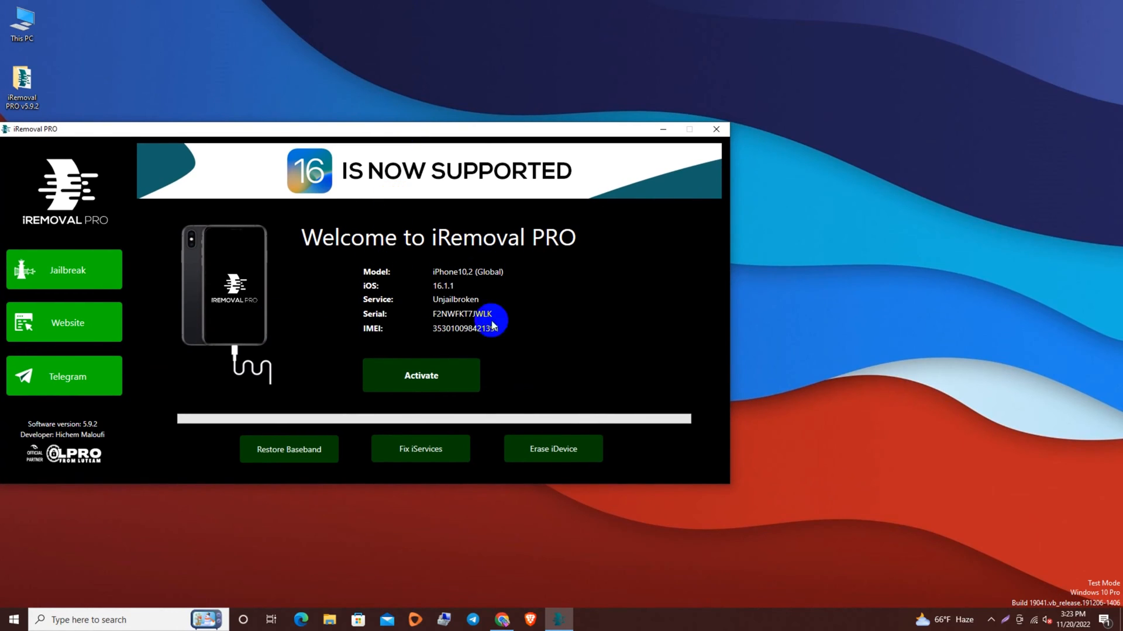
mouse_move(266, 259)
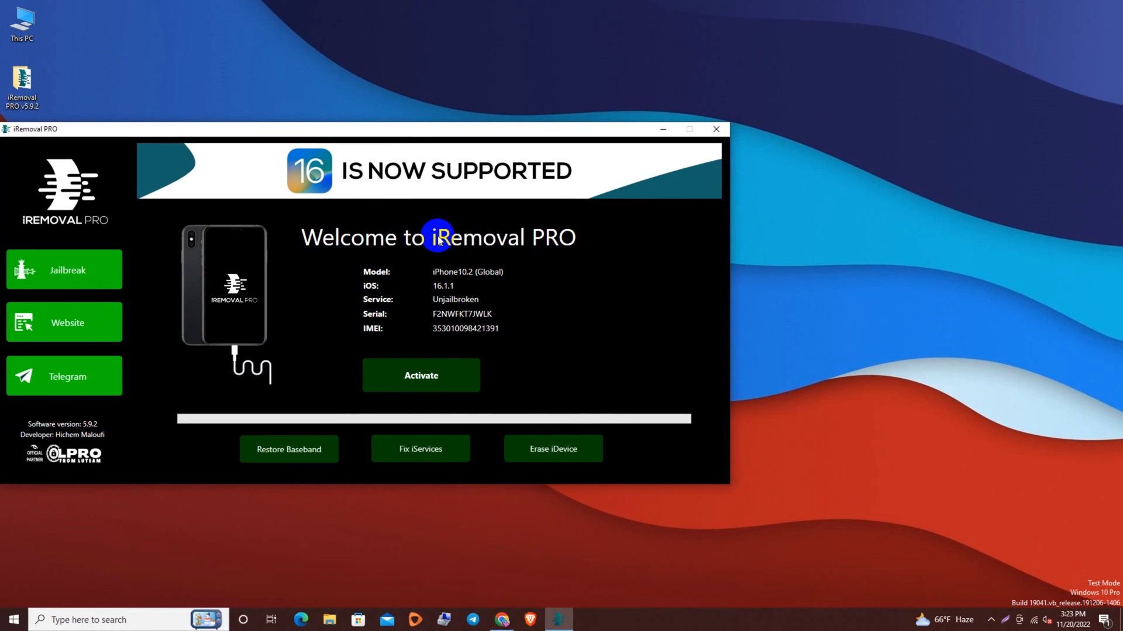
mouse_move(748, 469)
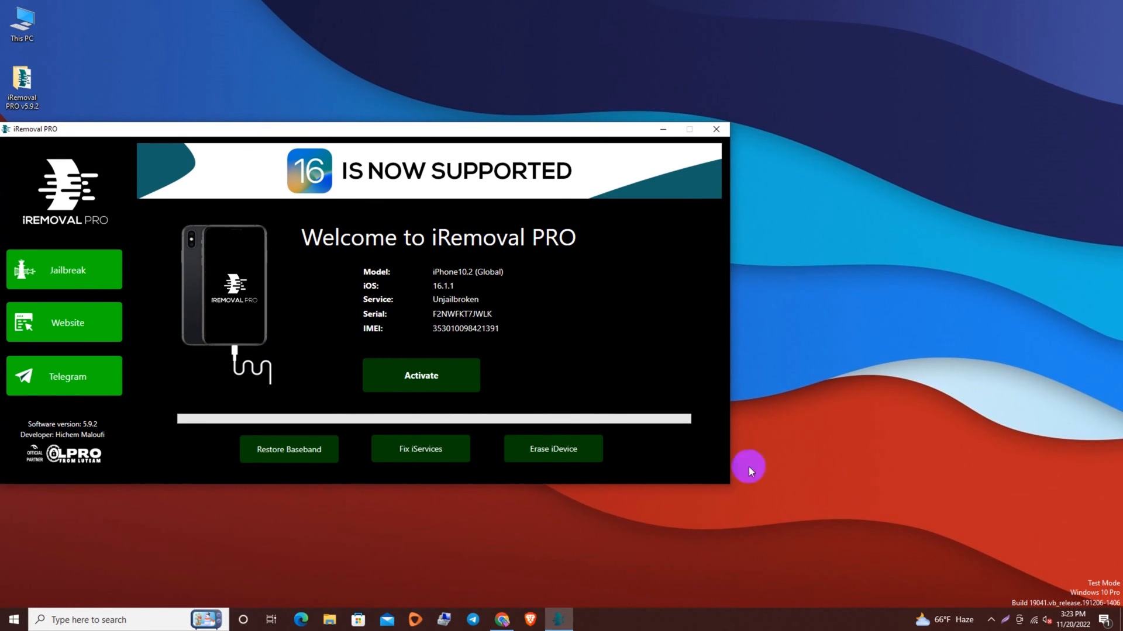
mouse_move(639, 426)
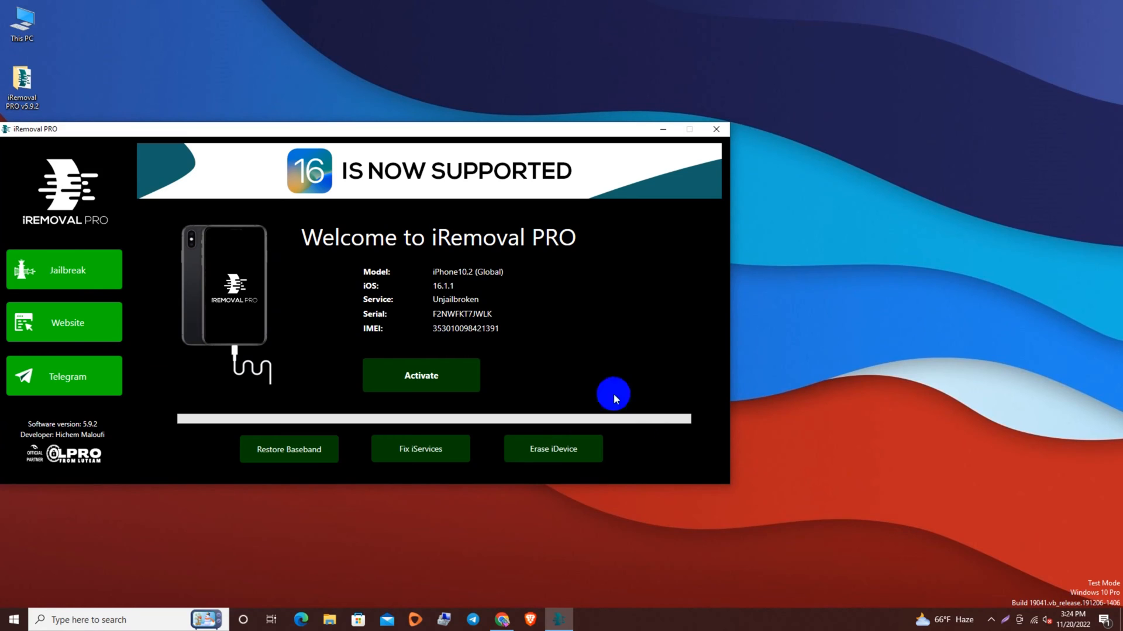
mouse_move(406, 132)
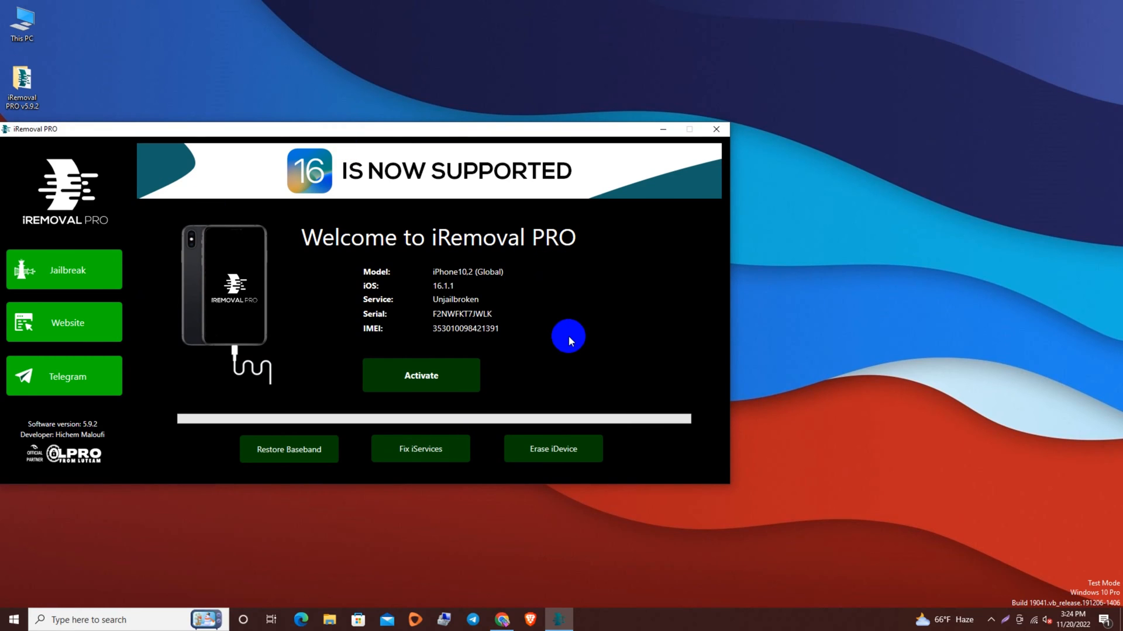
mouse_move(543, 213)
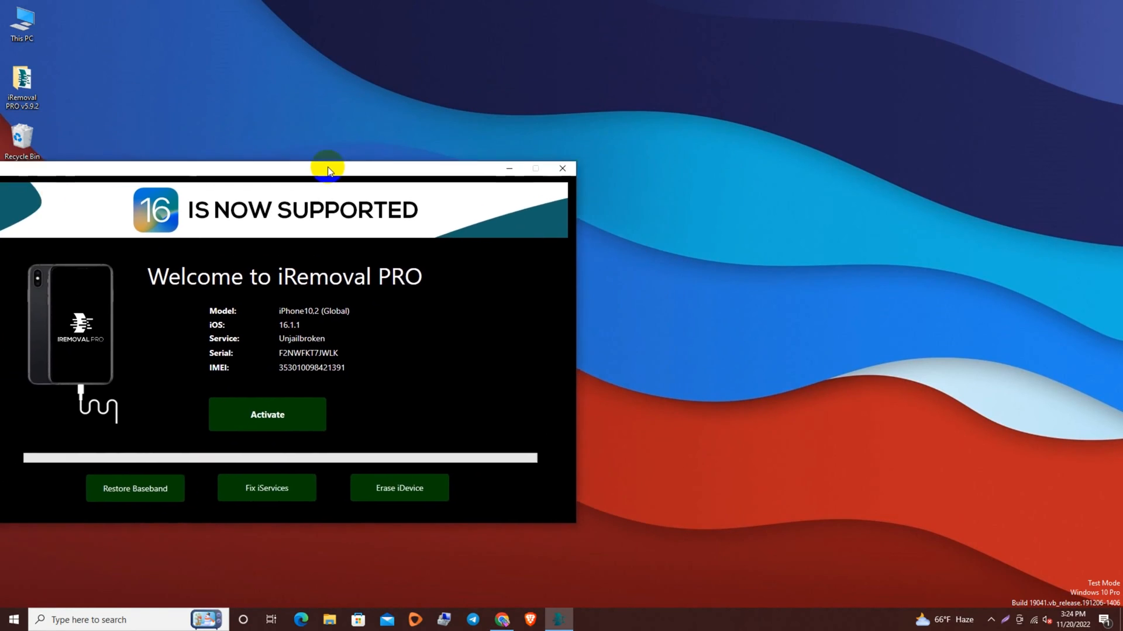
Drag the iRemoval PRO window by its title bar toward the left screen edge.
drag(327, 168, 287, 135)
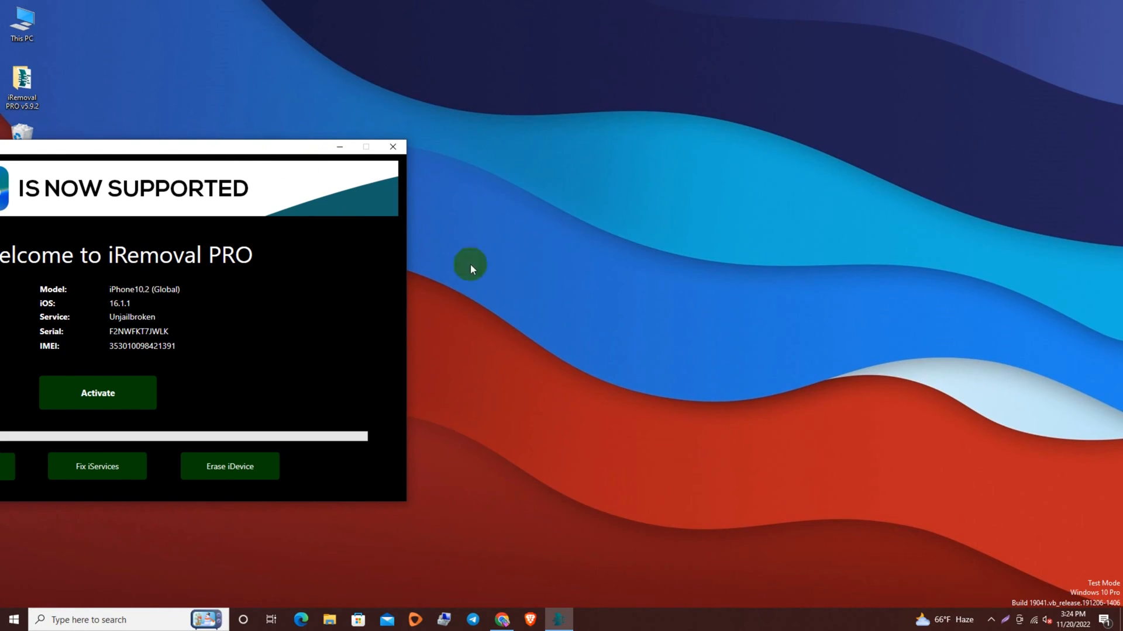
mouse_move(637, 379)
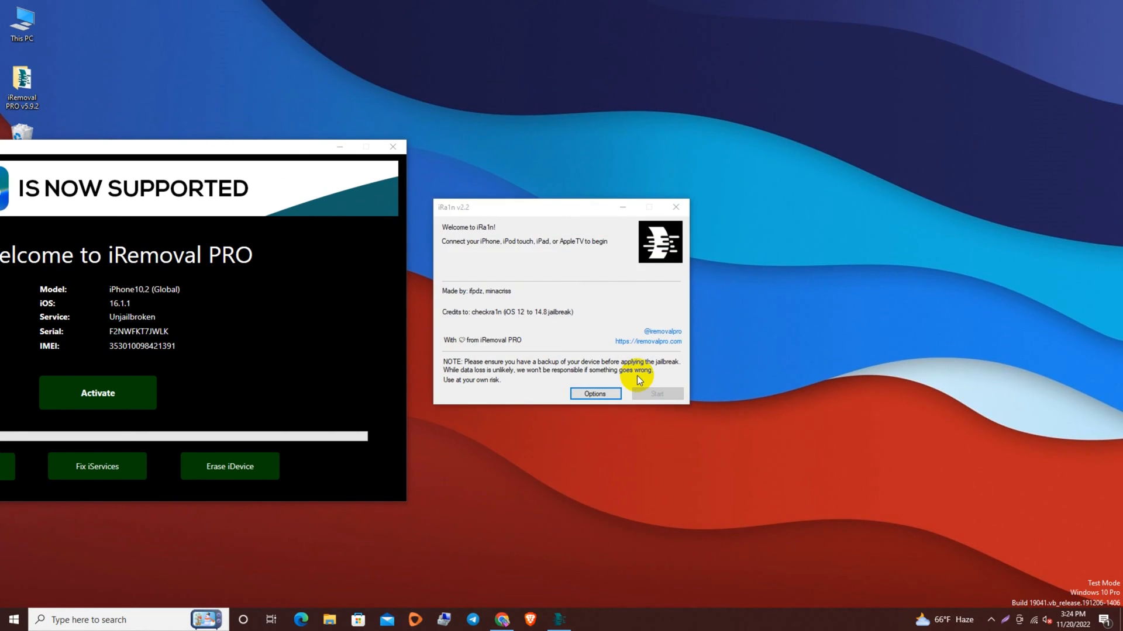
mouse_move(587, 334)
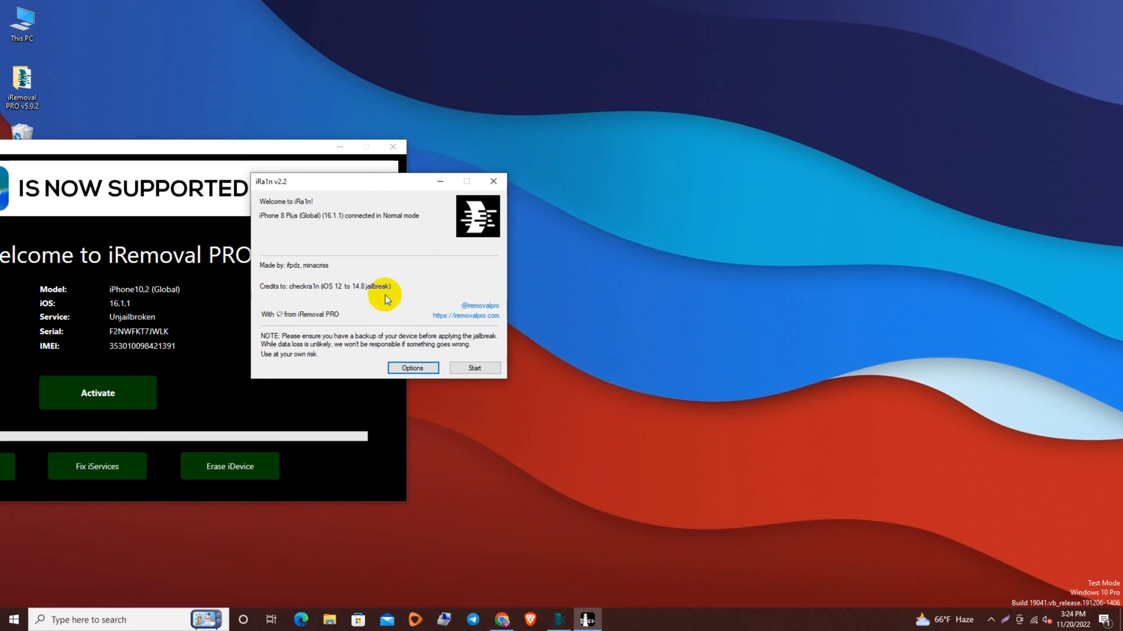
mouse_move(683, 238)
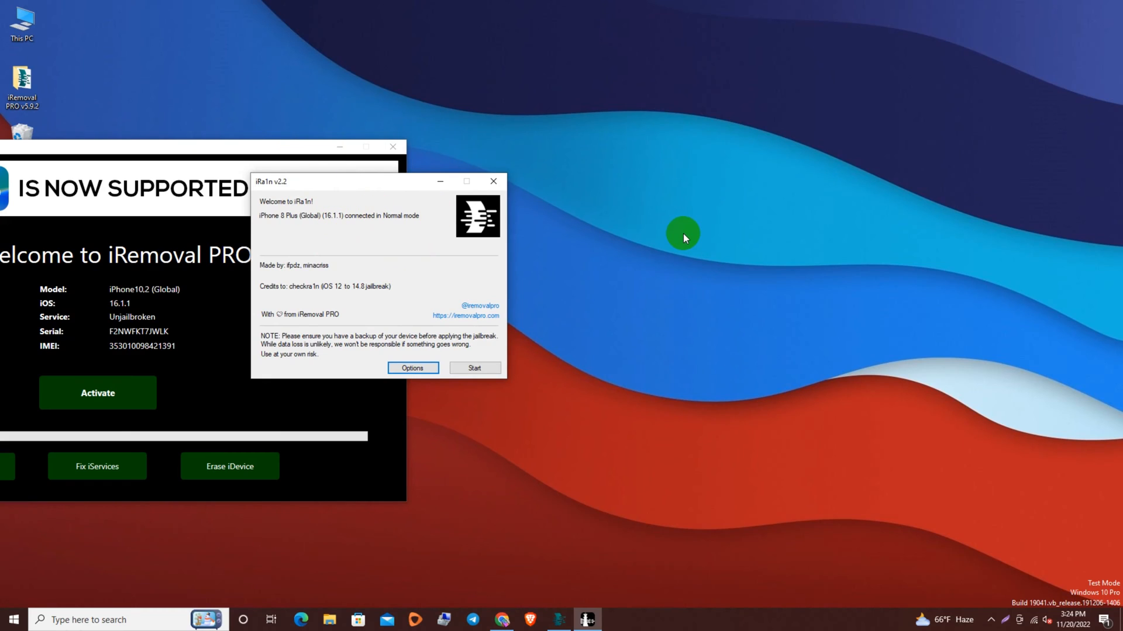
mouse_move(418, 300)
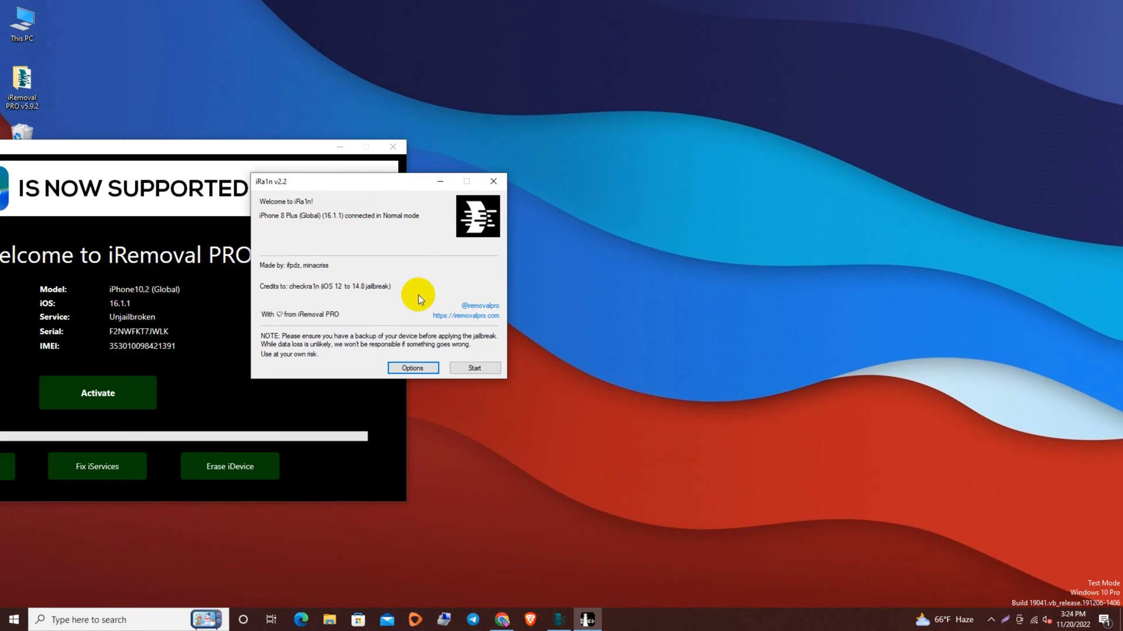
mouse_move(327, 184)
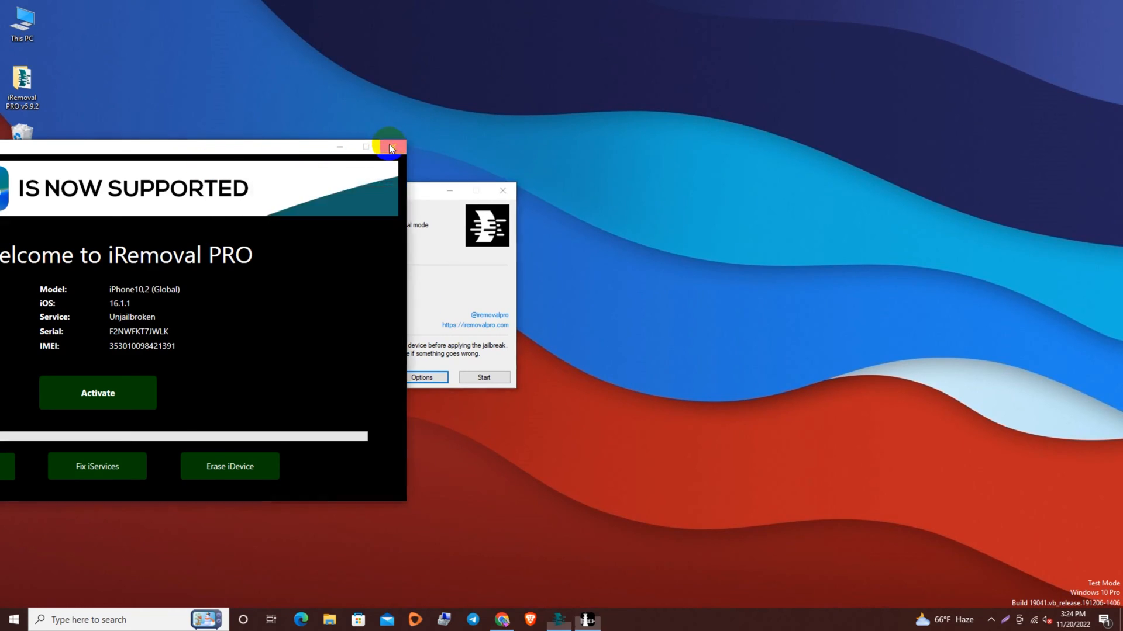
Close iRemoval PRO so iRa1n v2.2 detects the iPhone 8 Plus in Normal mode.
click(390, 147)
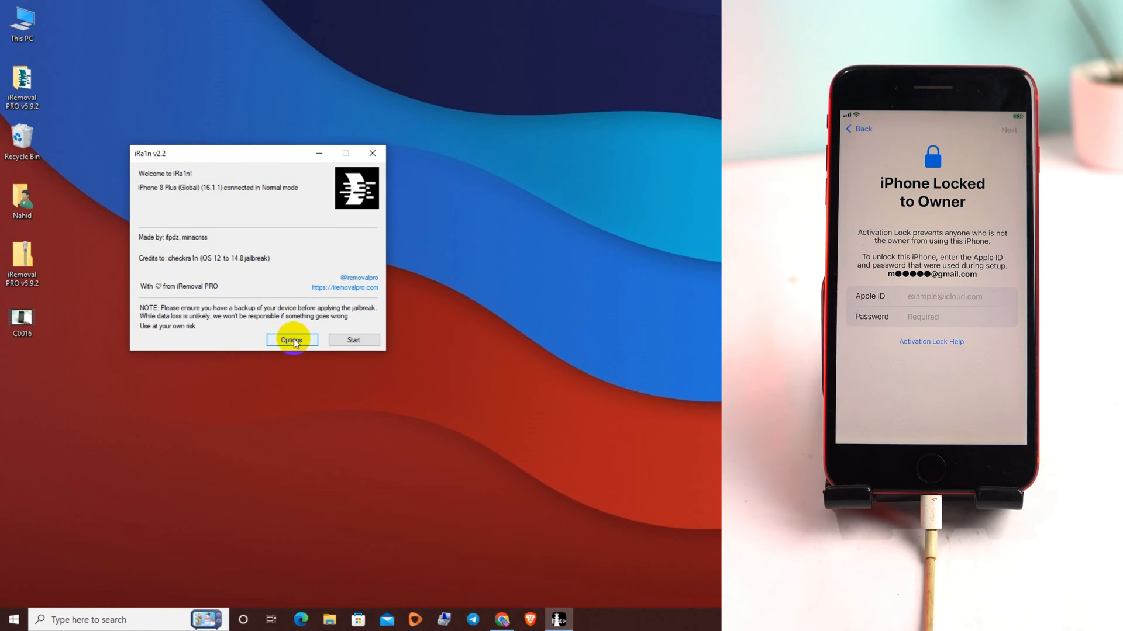
Check Options, go Back, start the jailbreak and send the iPhone into recovery mode, reaching the DFU instructions.
click(292, 339)
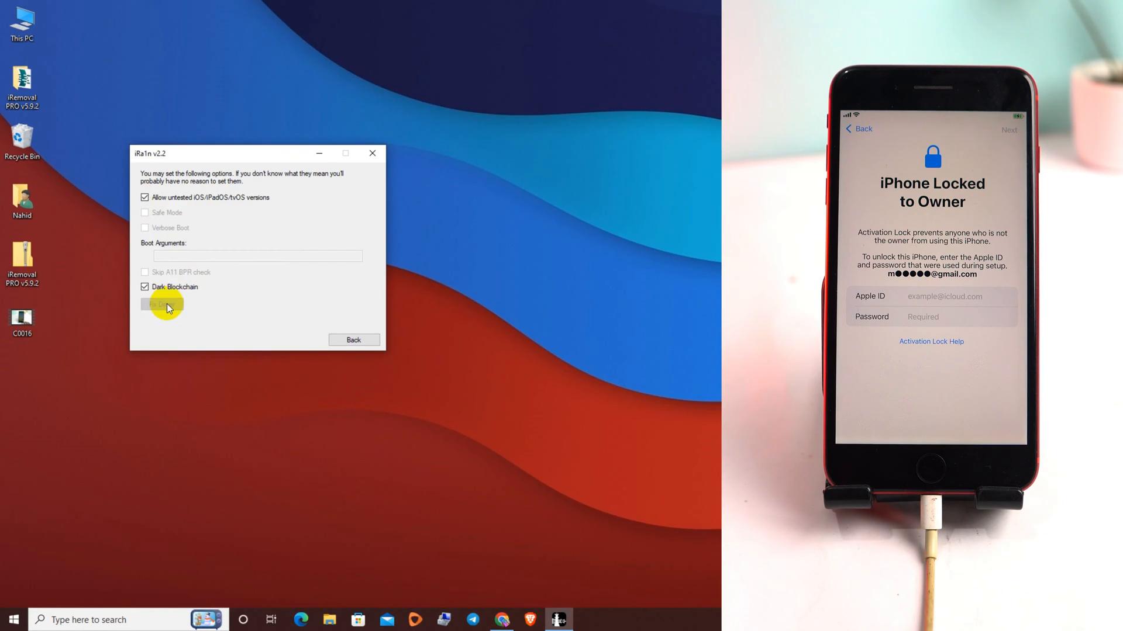
click(353, 339)
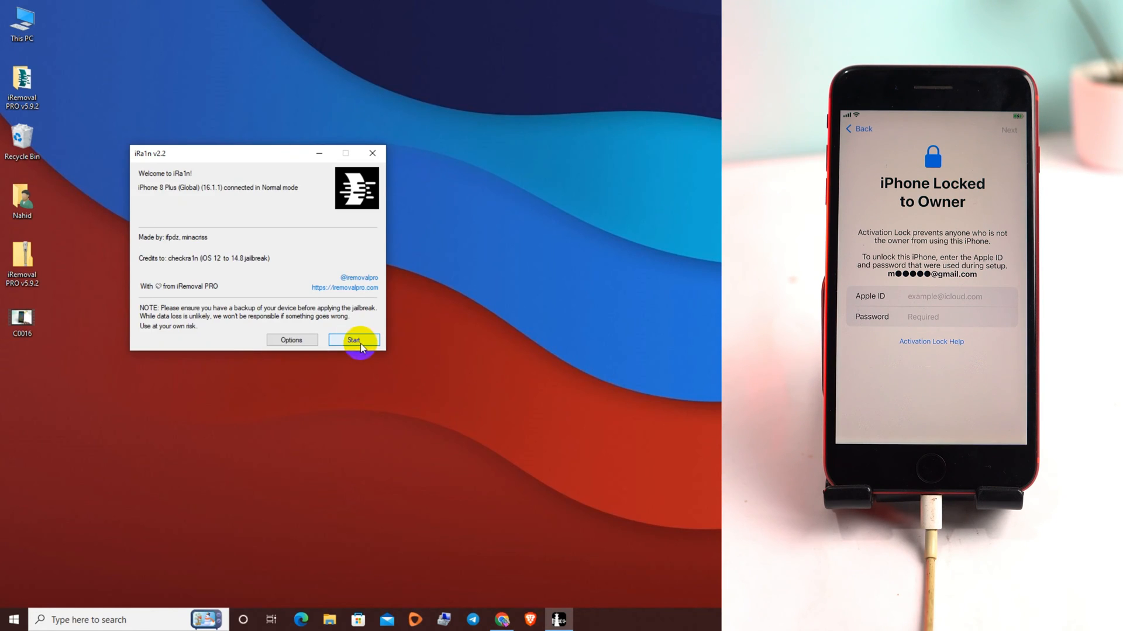
click(354, 341)
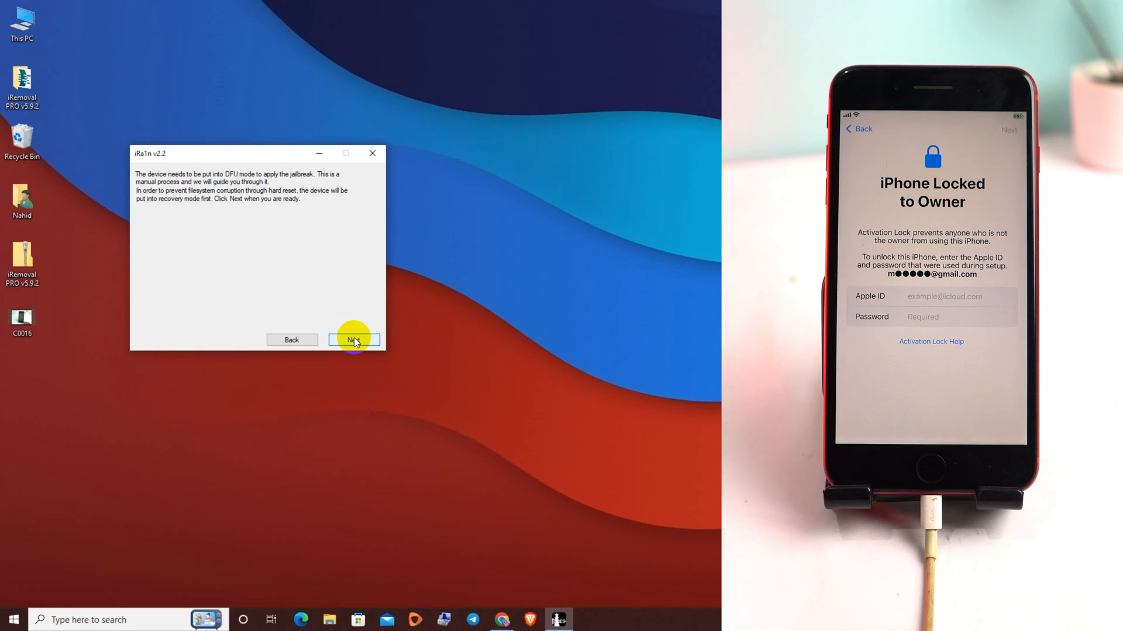
click(353, 339)
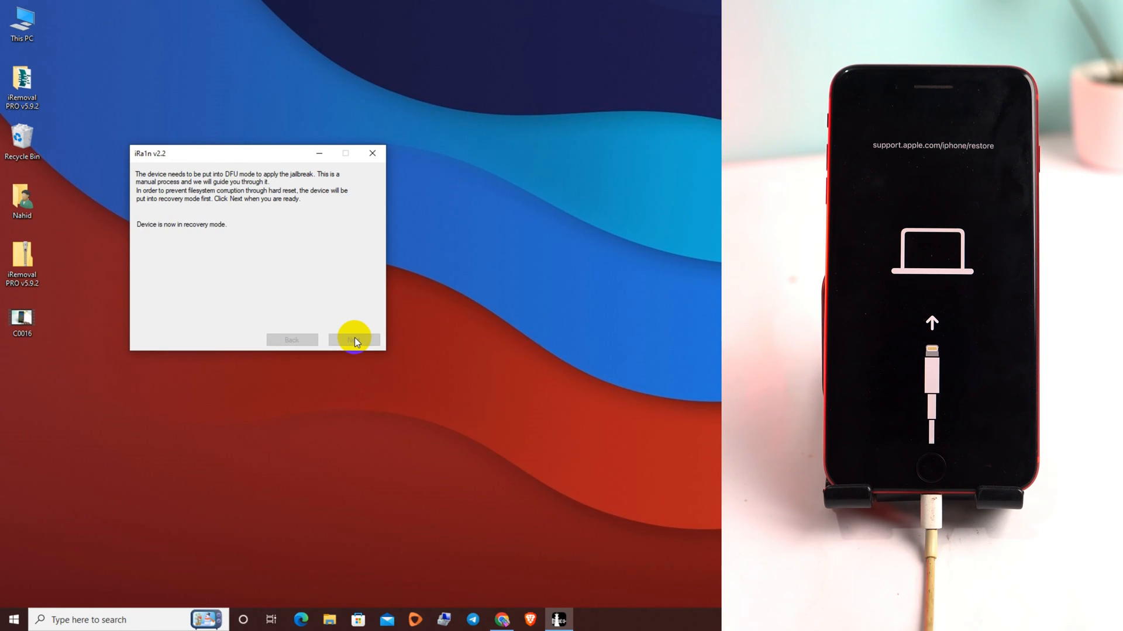
click(353, 340)
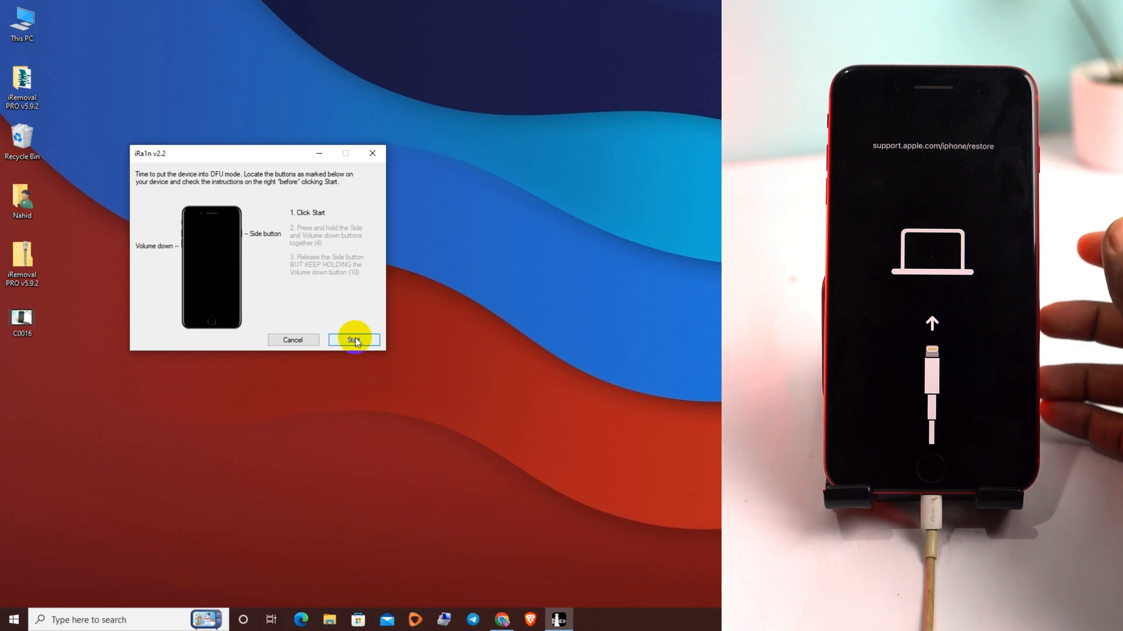
Start the guided DFU countdown and follow it until the jailbreak install reports All Done.
click(353, 339)
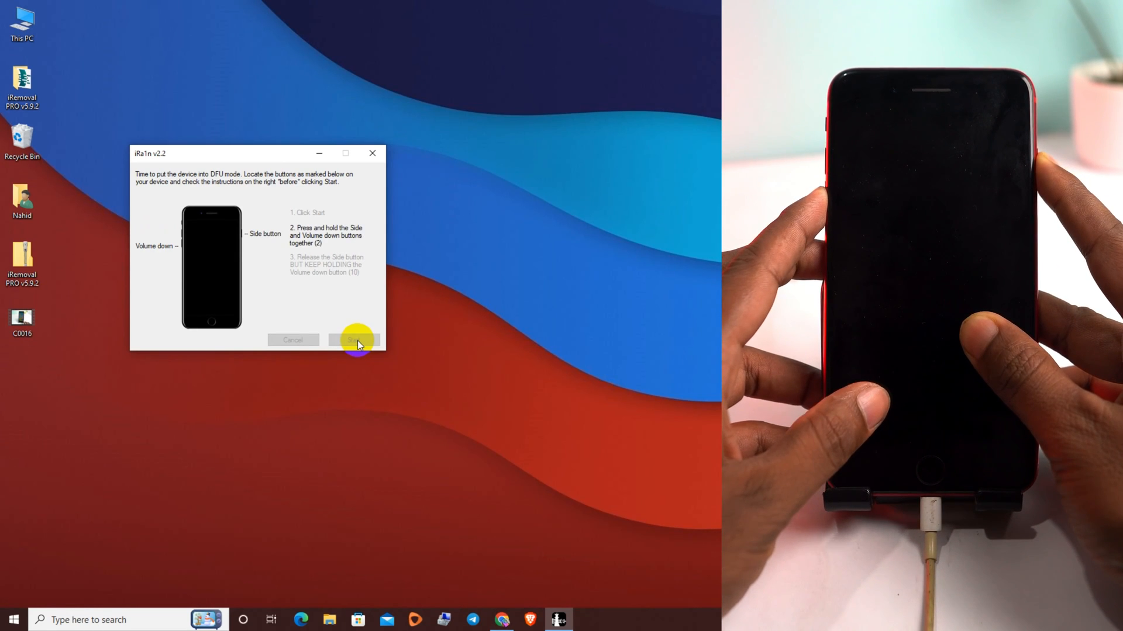
click(353, 339)
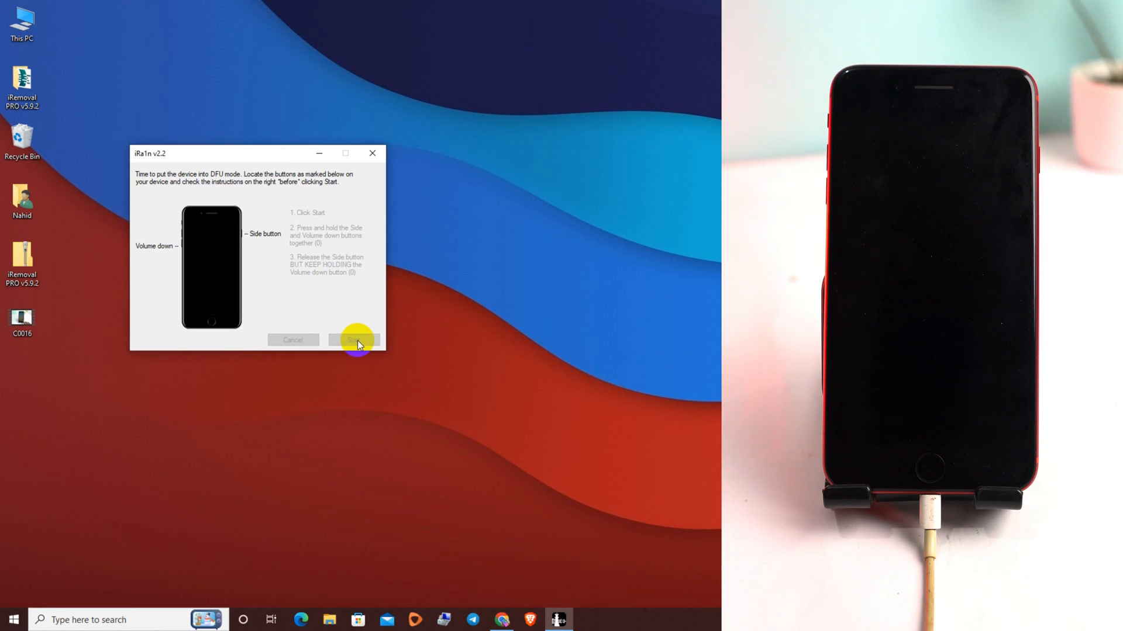
click(353, 339)
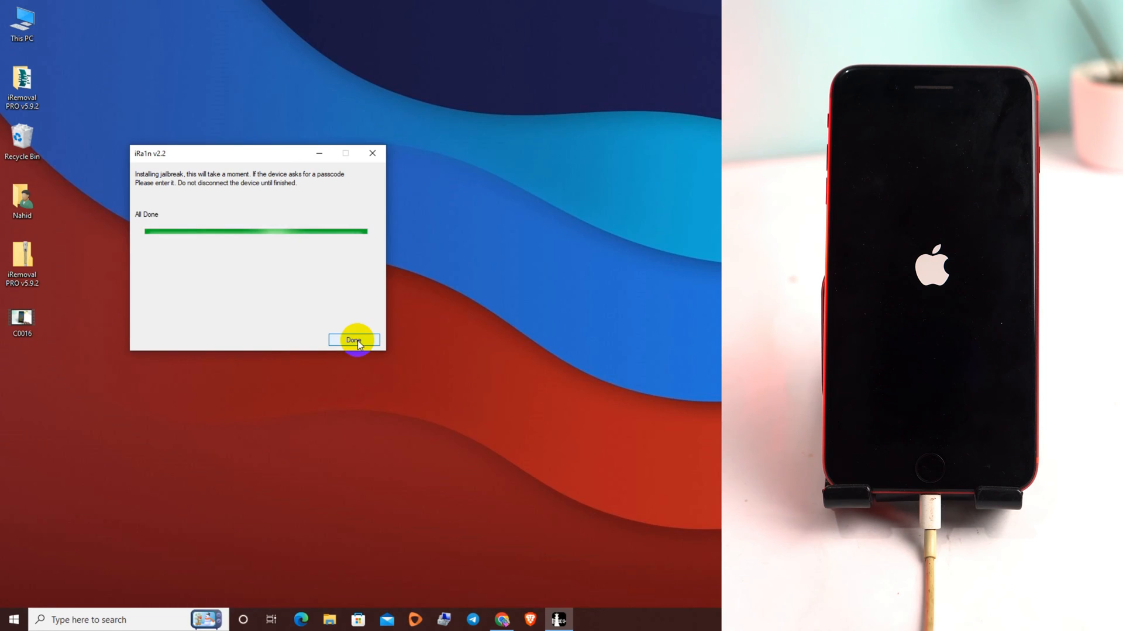
mouse_move(244, 352)
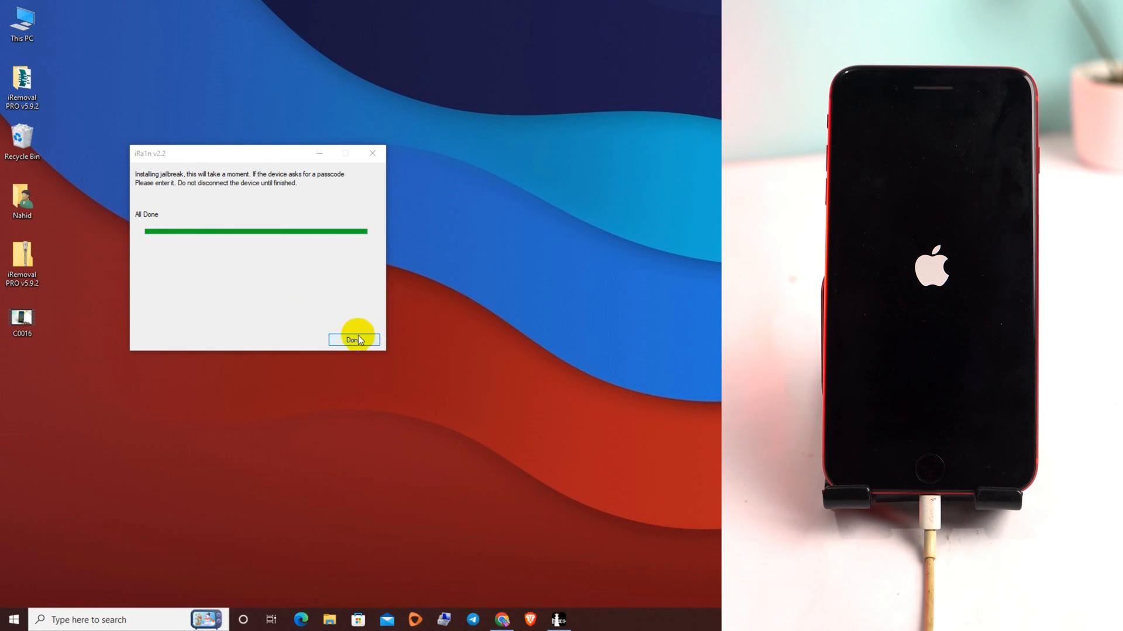
Click Done on the All Done progress to return iRa1n to its welcome screen.
click(353, 340)
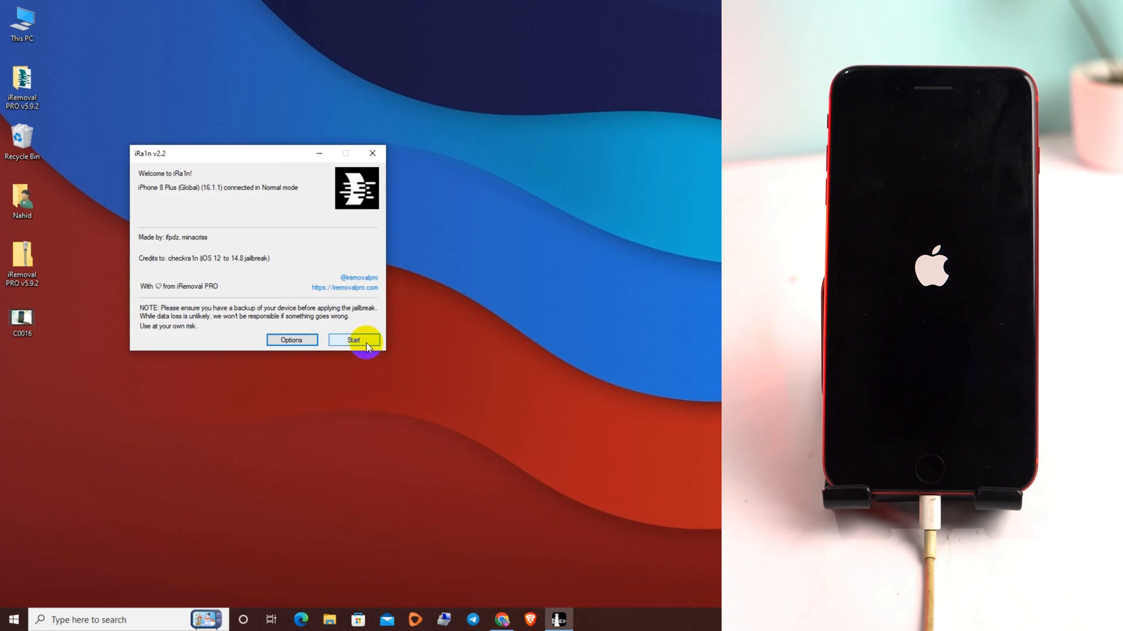
click(353, 339)
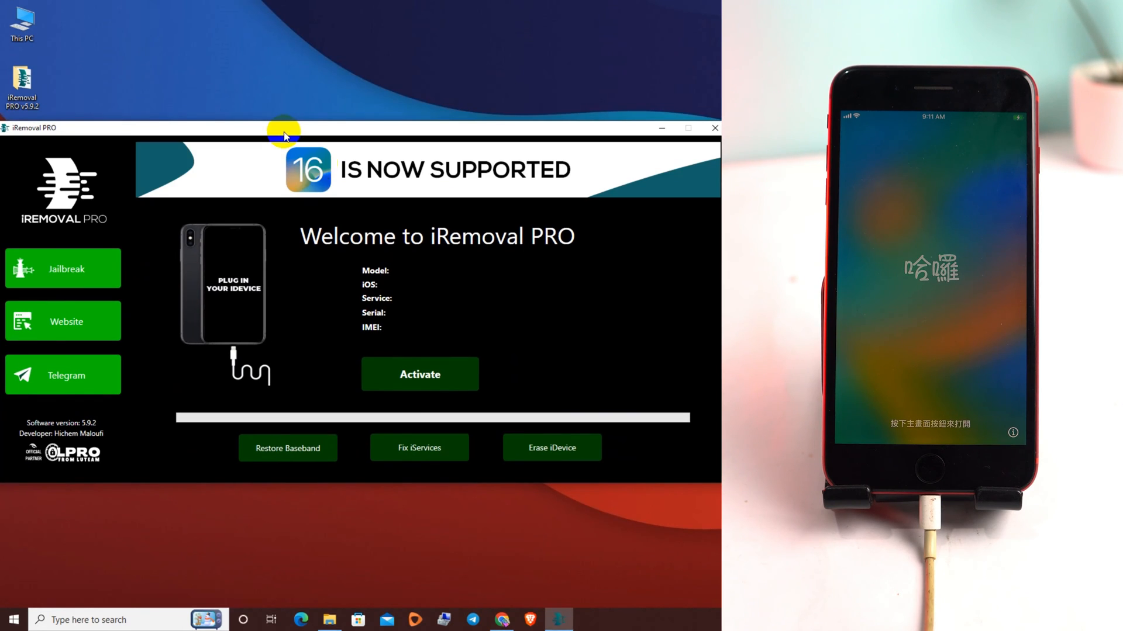
Focus iRemoval PRO, copy the jailbroken iPhone's serial number and hit Activate.
click(420, 374)
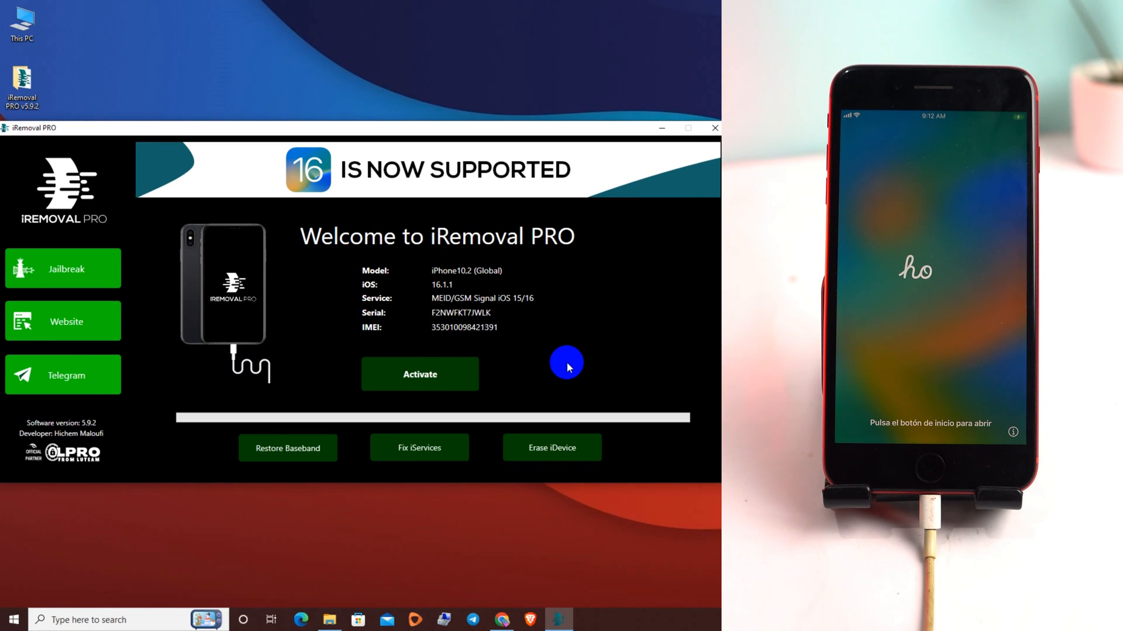
mouse_move(550, 355)
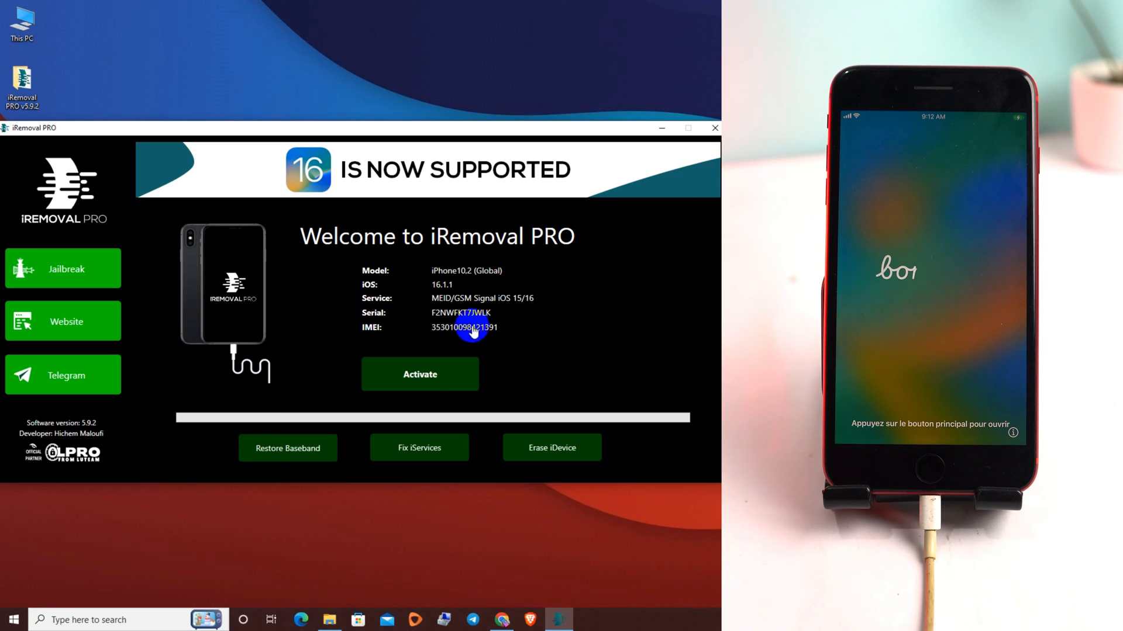
click(461, 314)
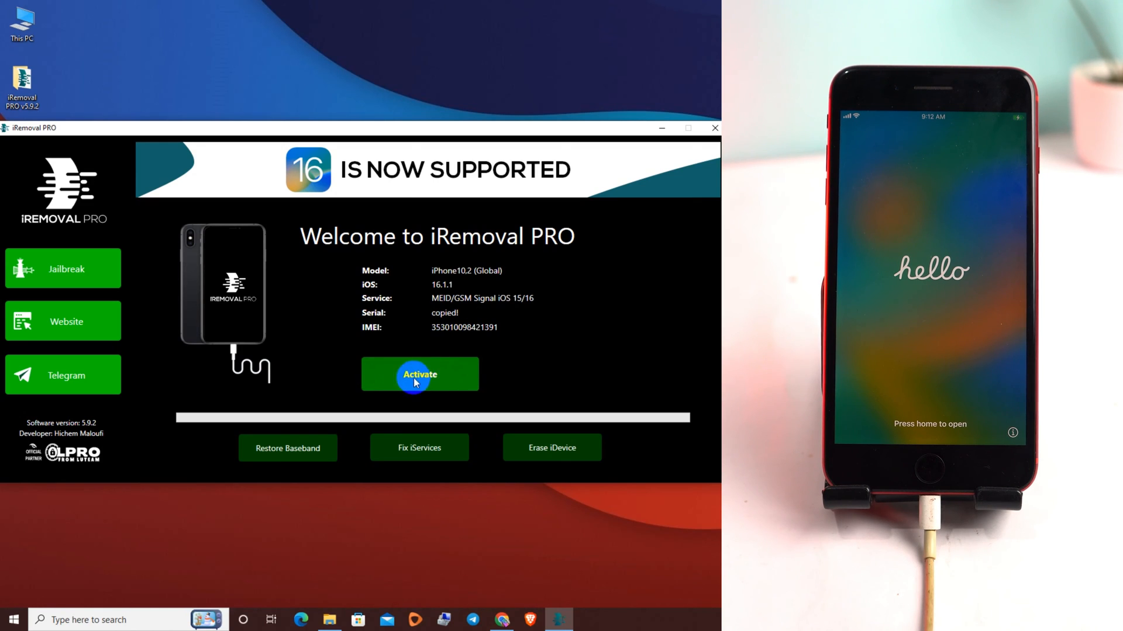
click(420, 375)
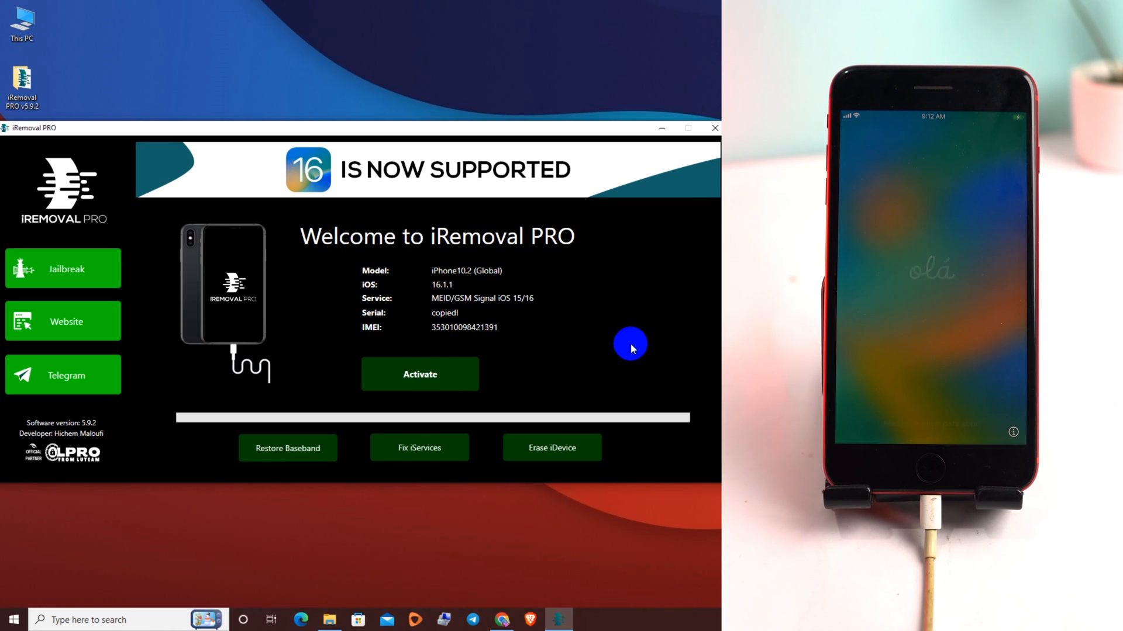
click(420, 374)
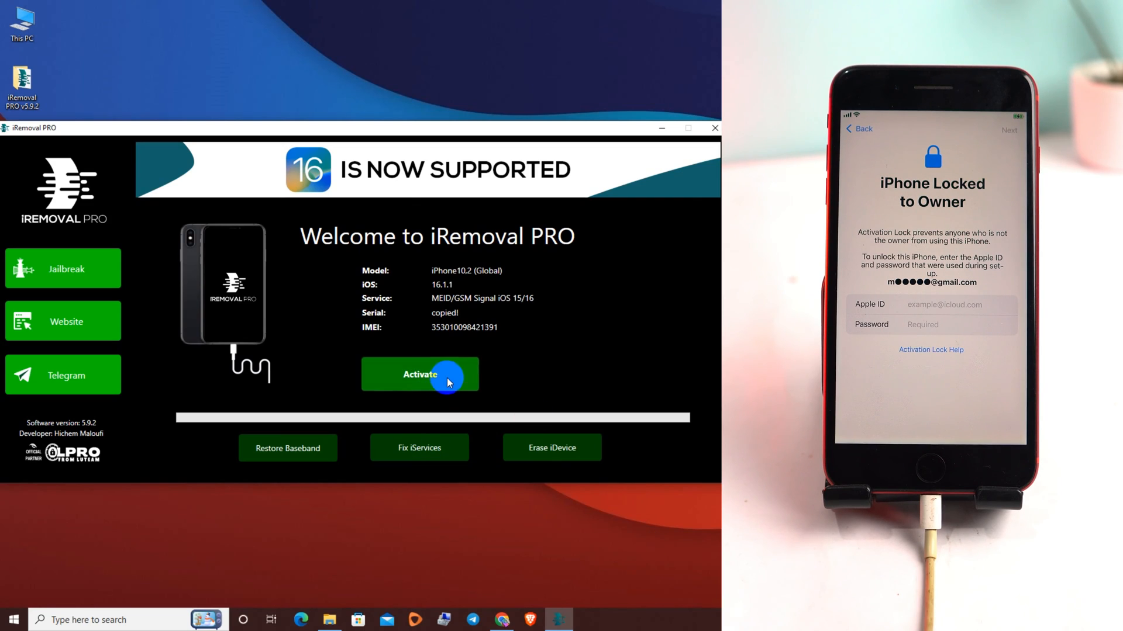
Run Activate until the iDevice Activated Successfully dialog appears.
click(419, 375)
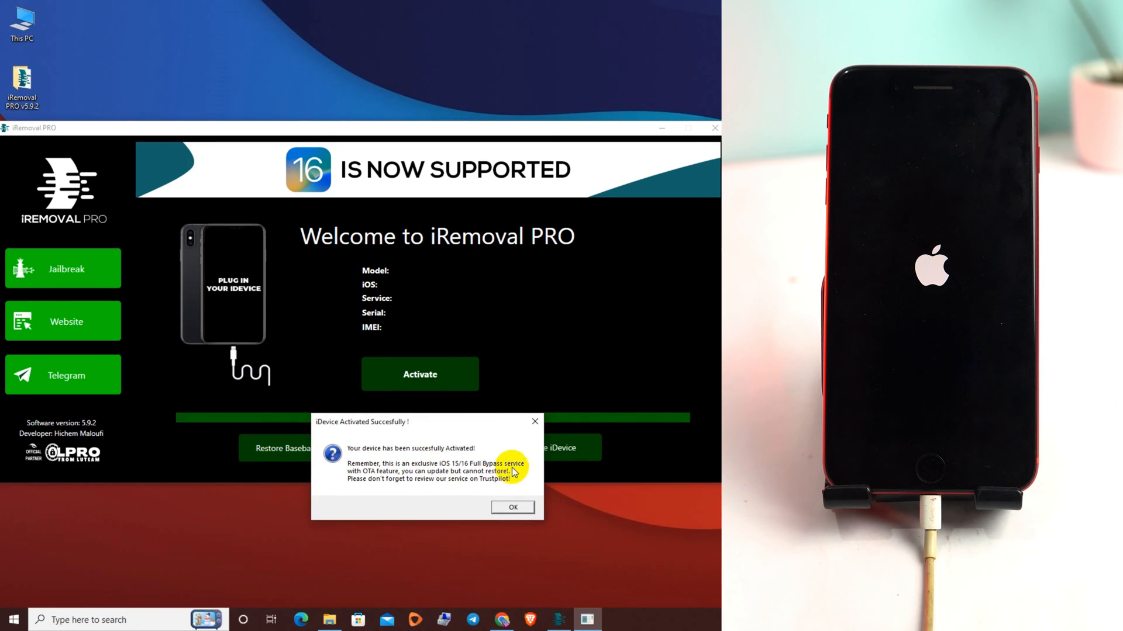
mouse_move(412, 479)
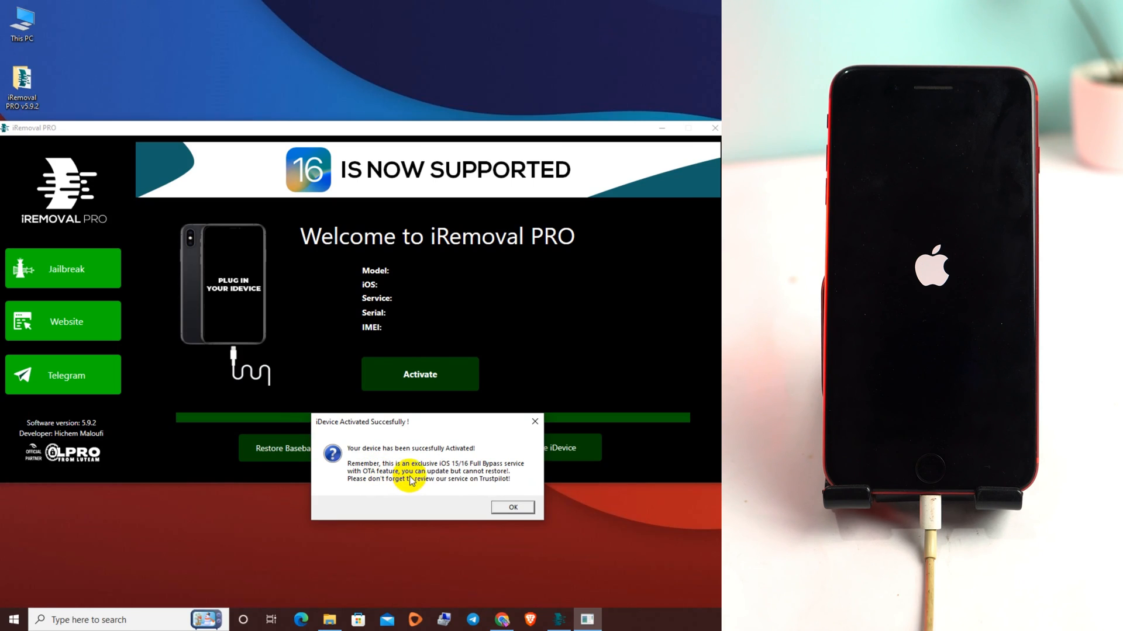
mouse_move(507, 481)
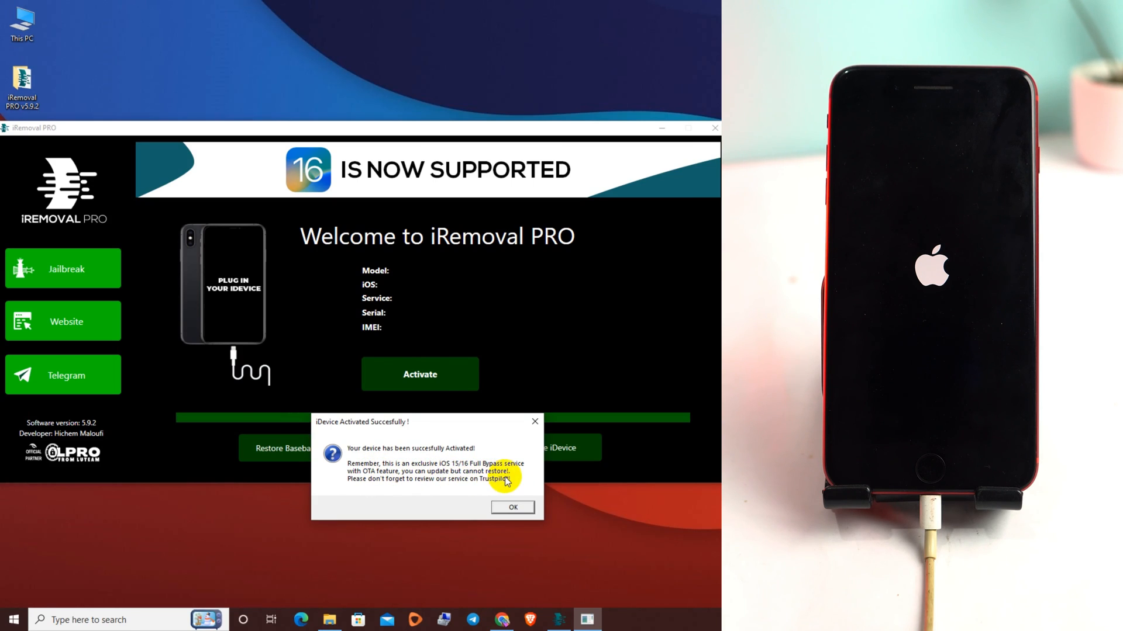